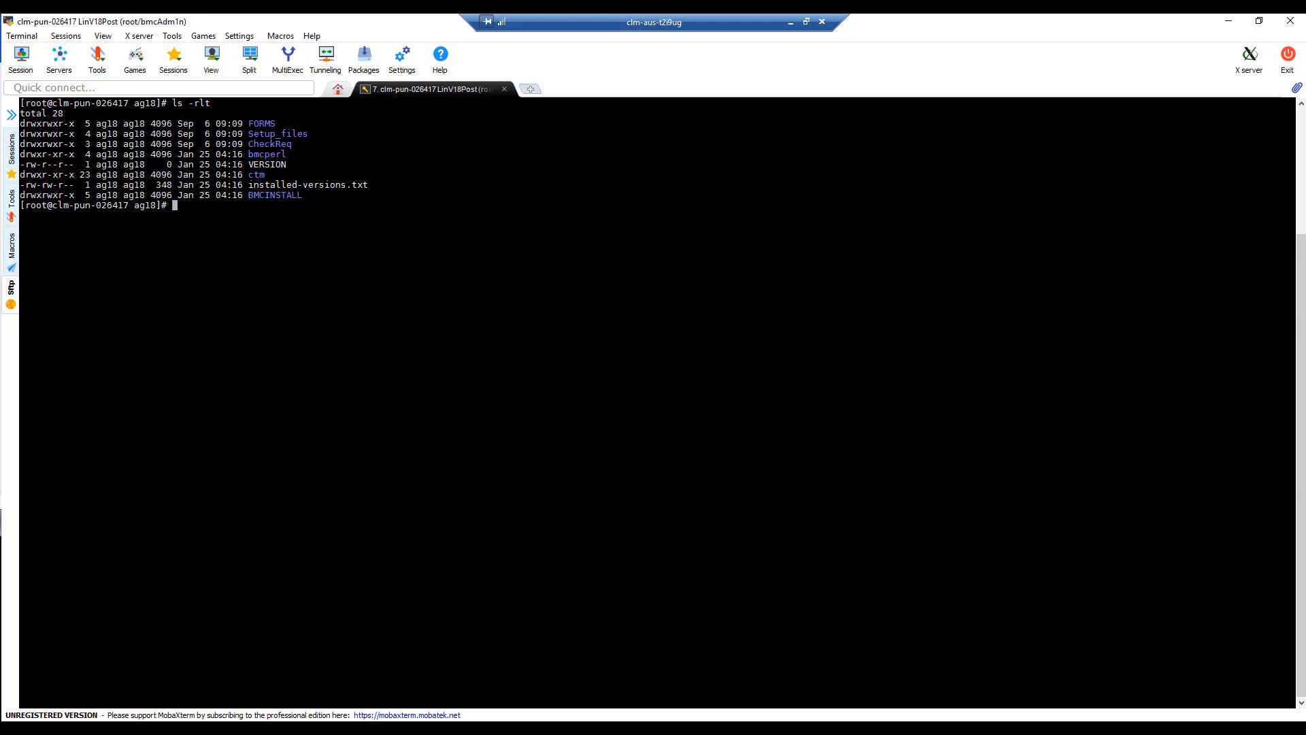
mouse_move(326, 337)
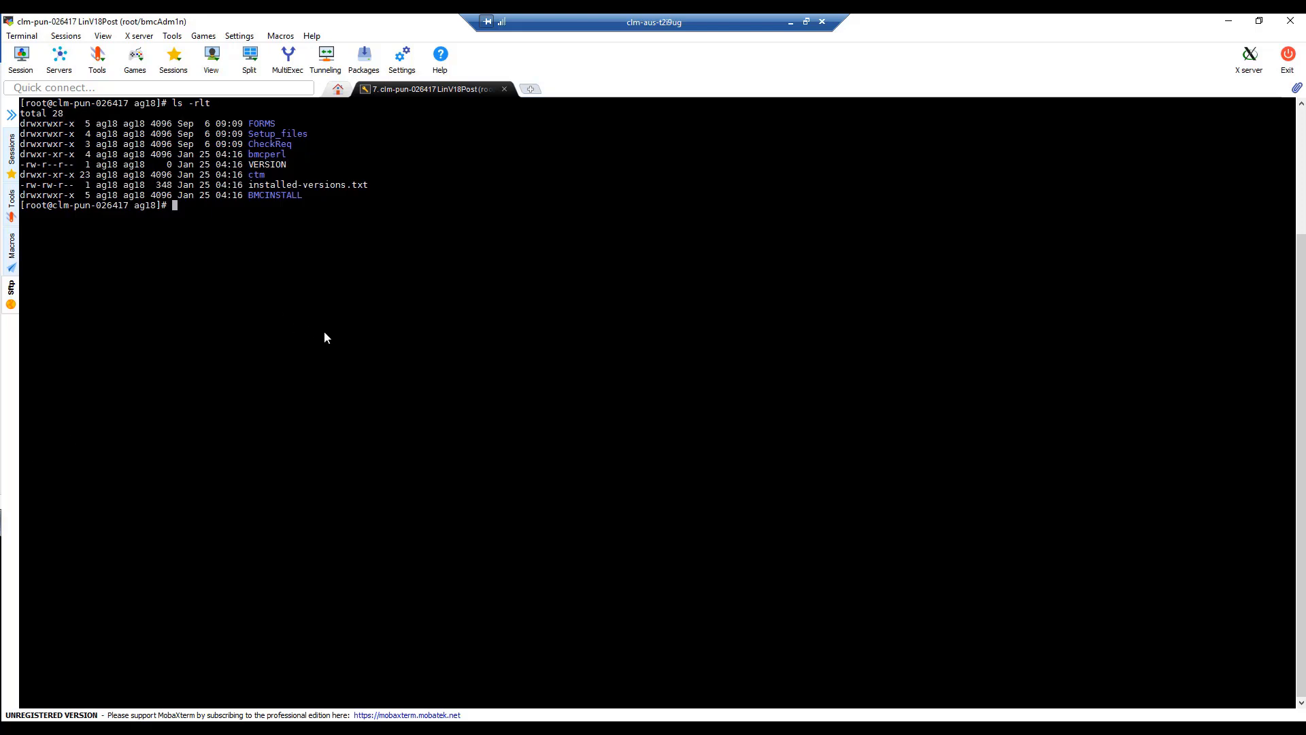
Paste 'ps -fu ag18' into the terminal to check for running ag18 processes.
right_click(325, 337)
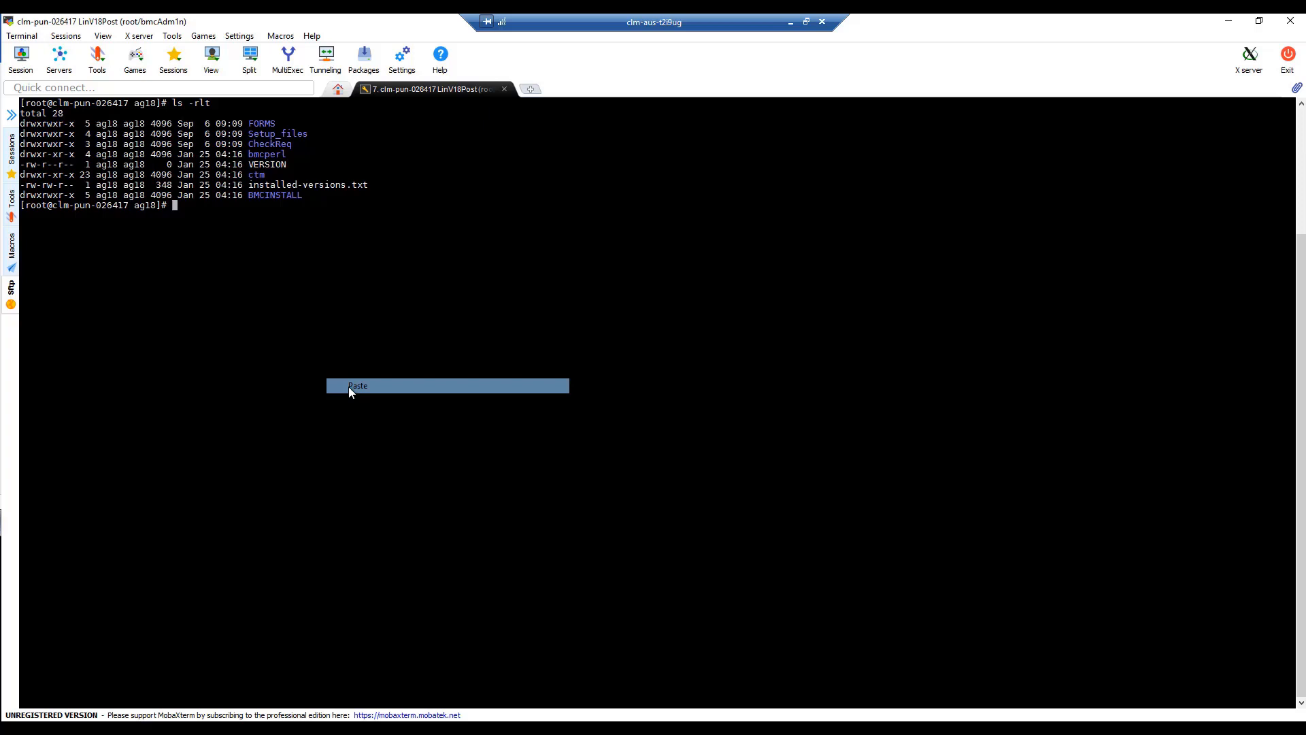
left_click(358, 386)
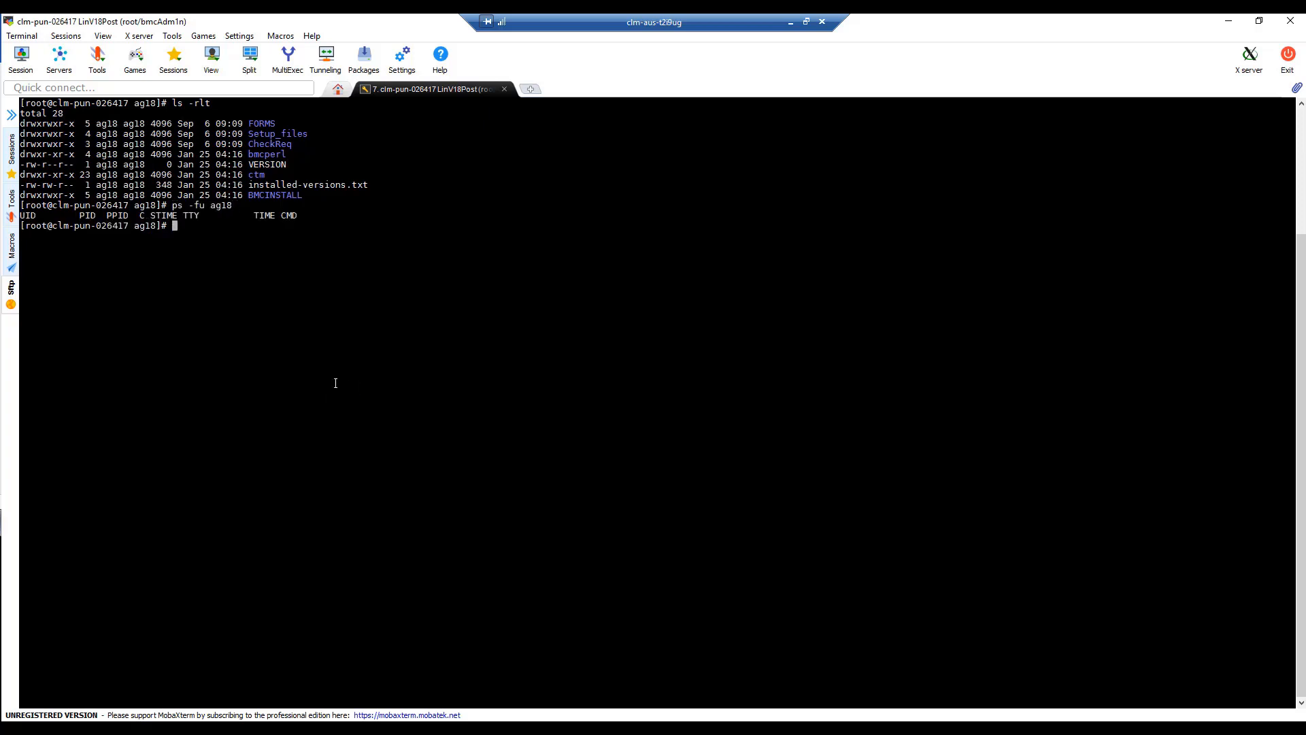
mouse_move(335, 383)
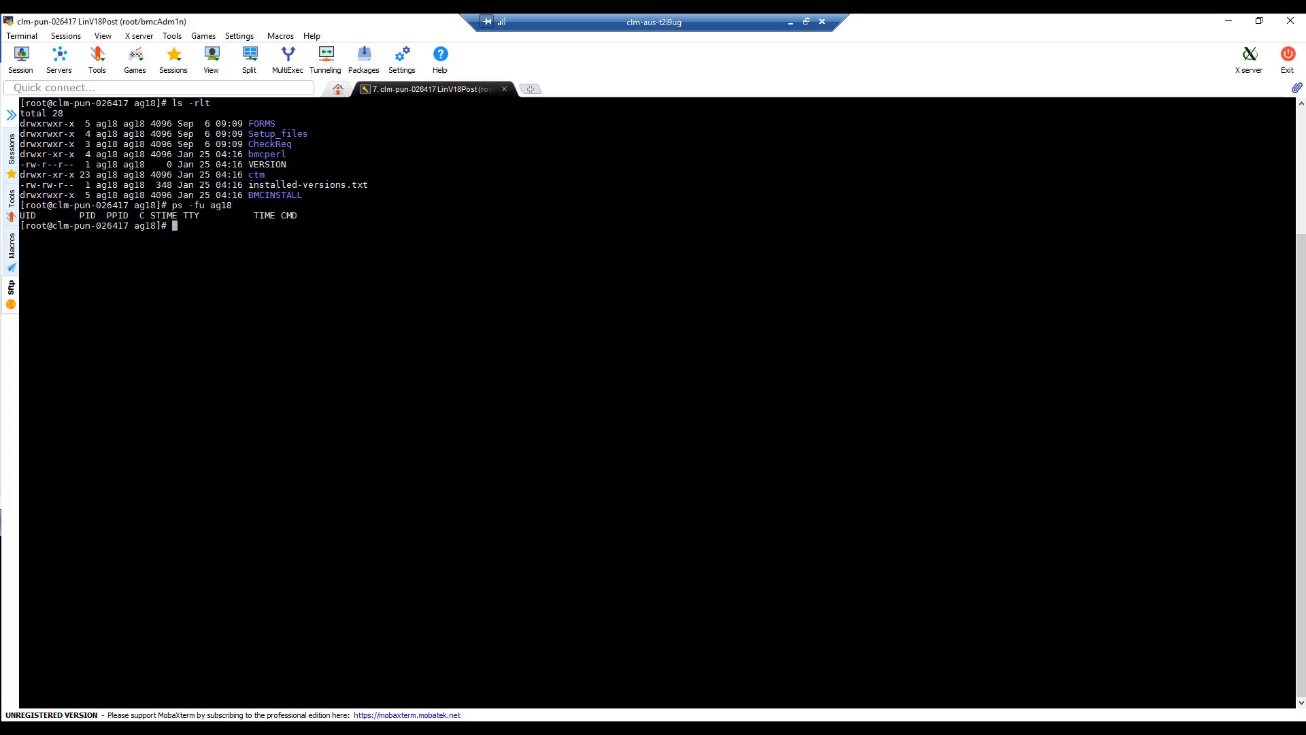
List /home, force-delete ag18 with 'rm -f -R ag18', then run userdel ag18.
key("Return")
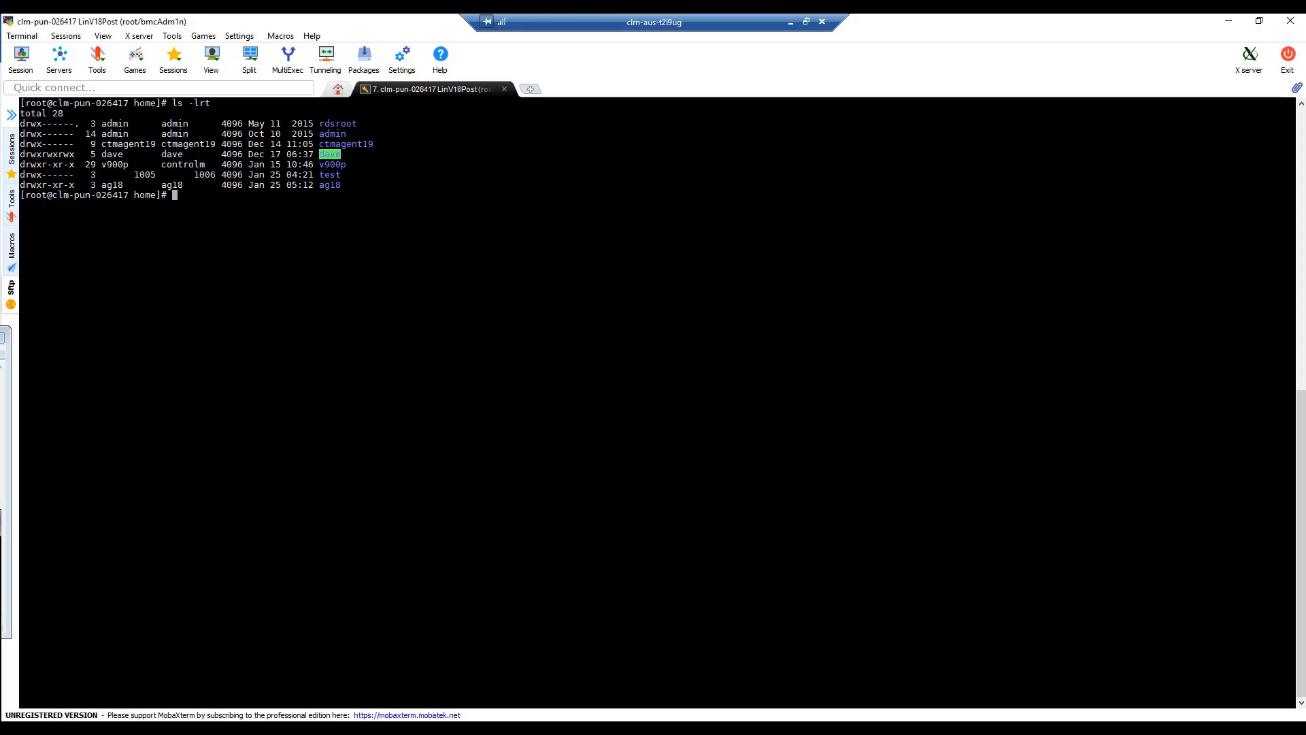
mouse_move(236, 268)
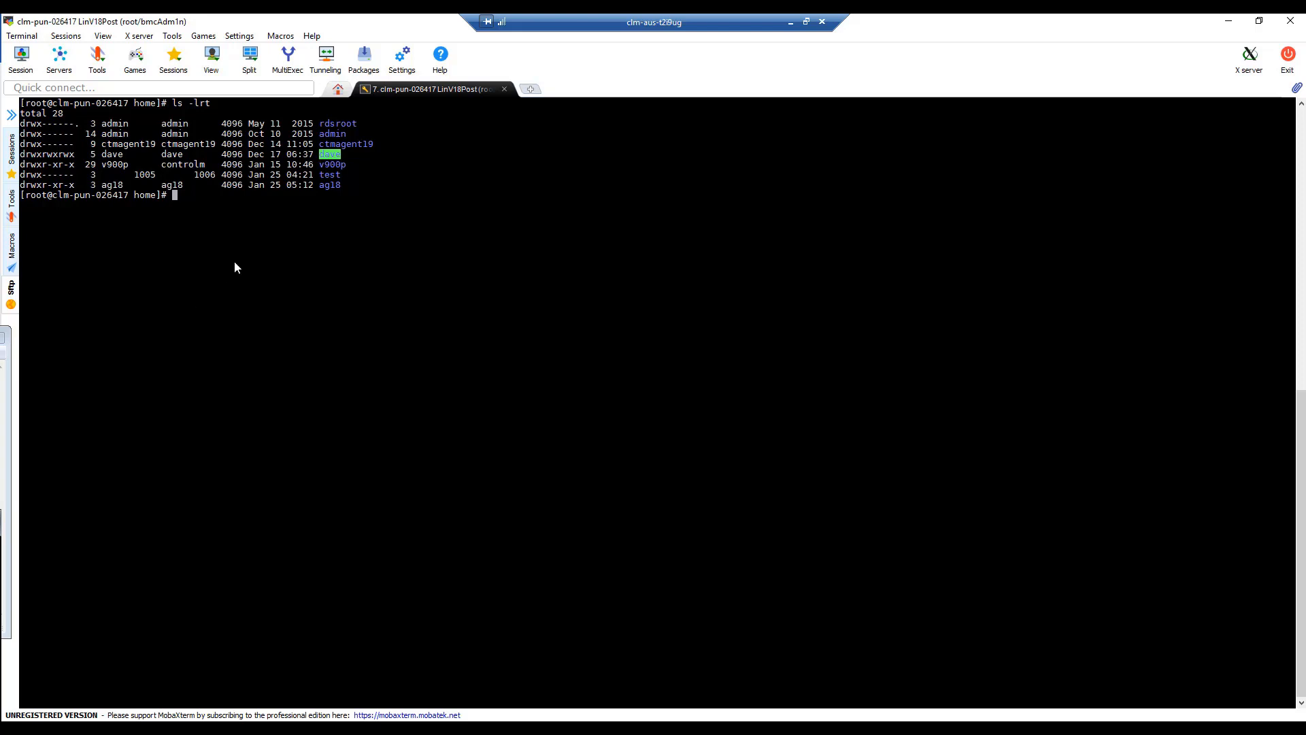
right_click(236, 267)
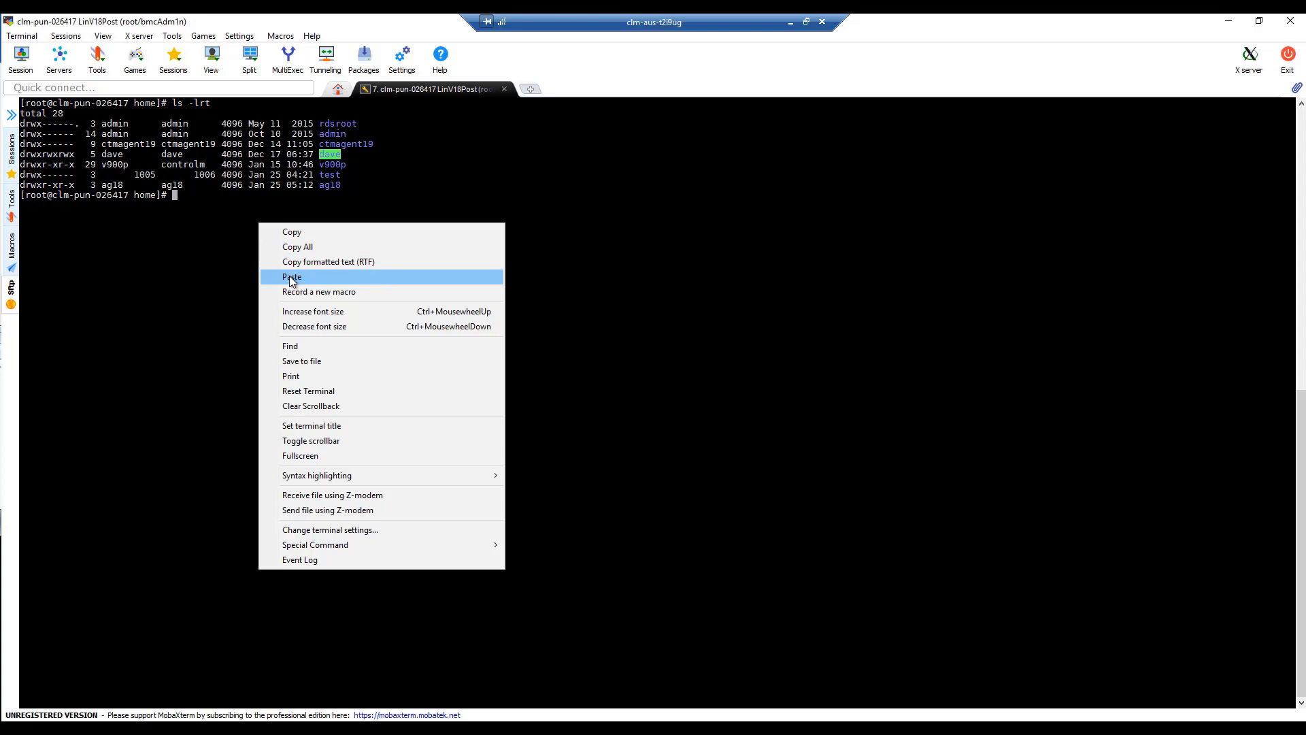
left_click(292, 277)
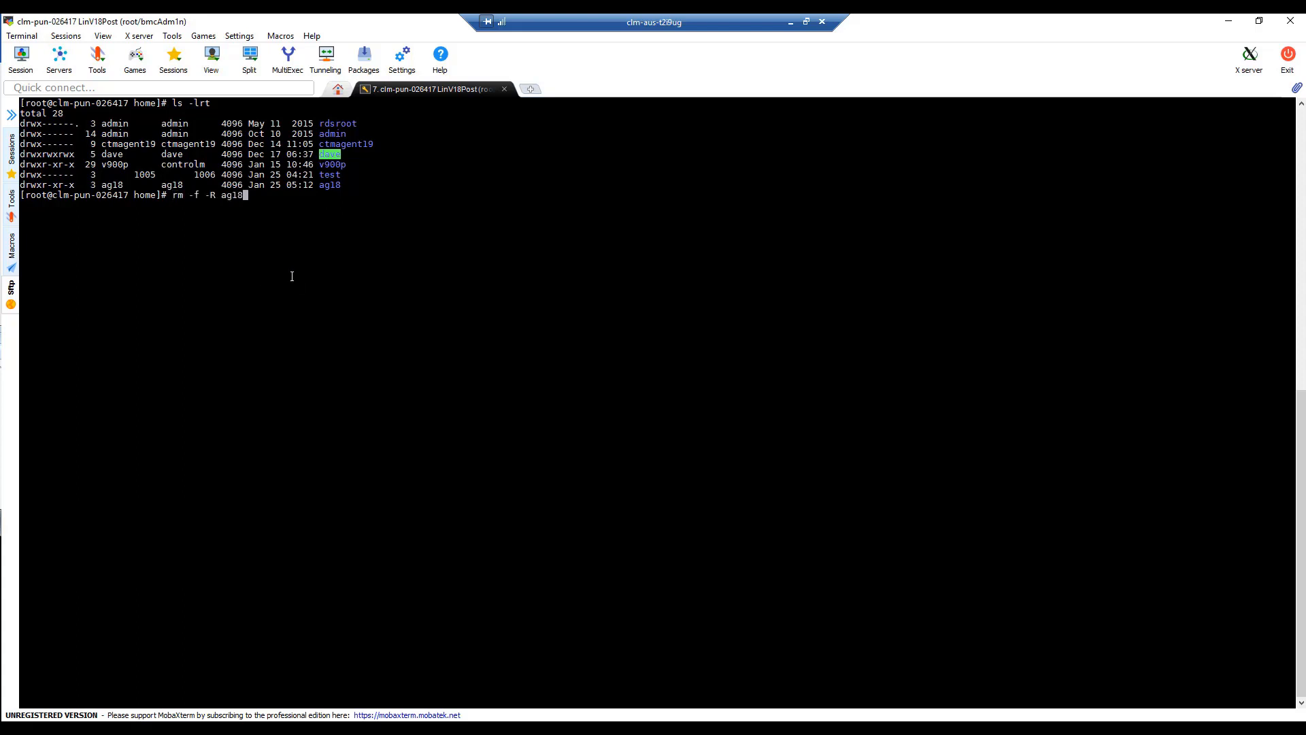
key("Return")
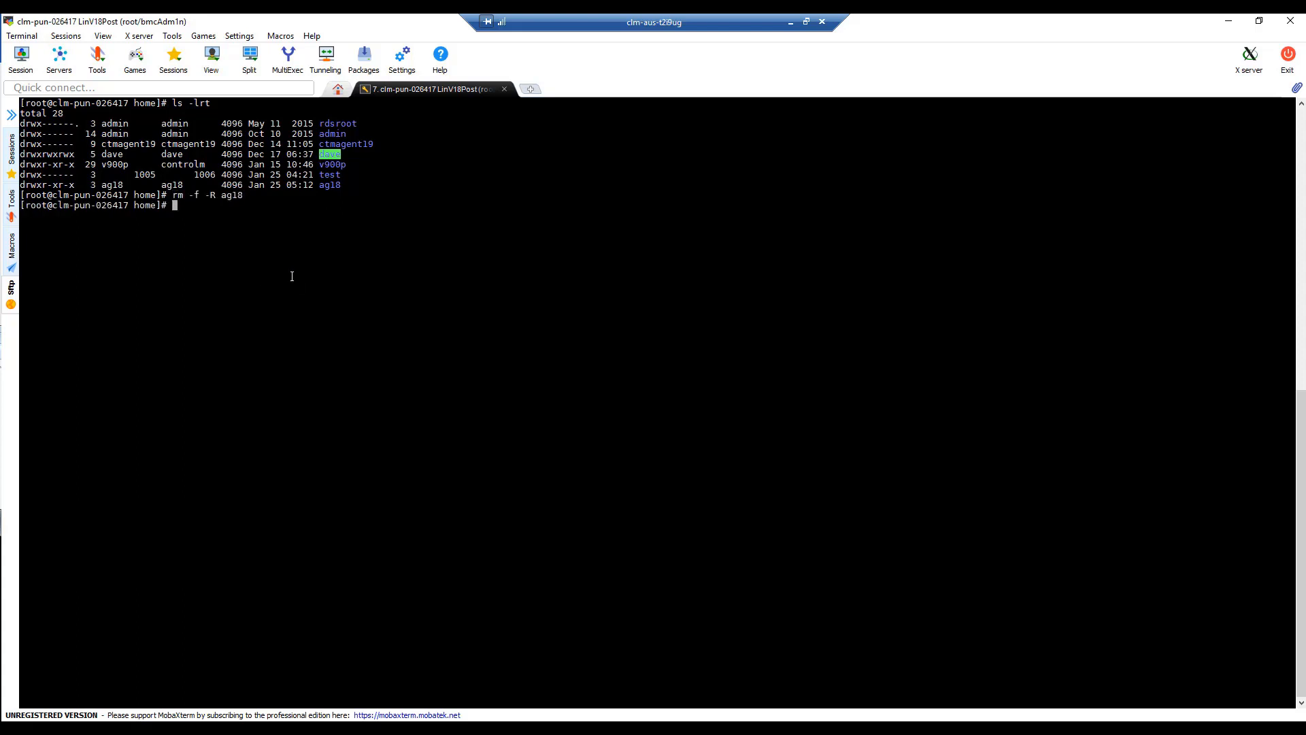
type("userdel ag")
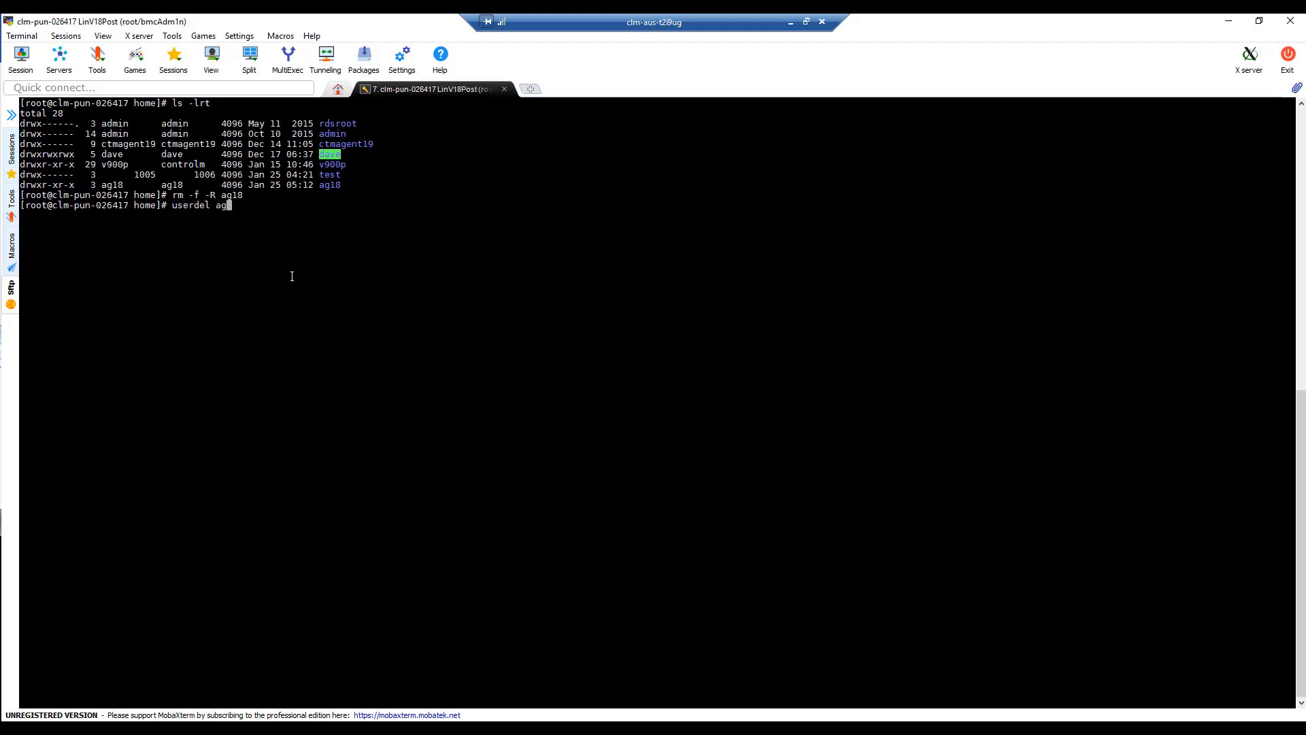
key("Return")
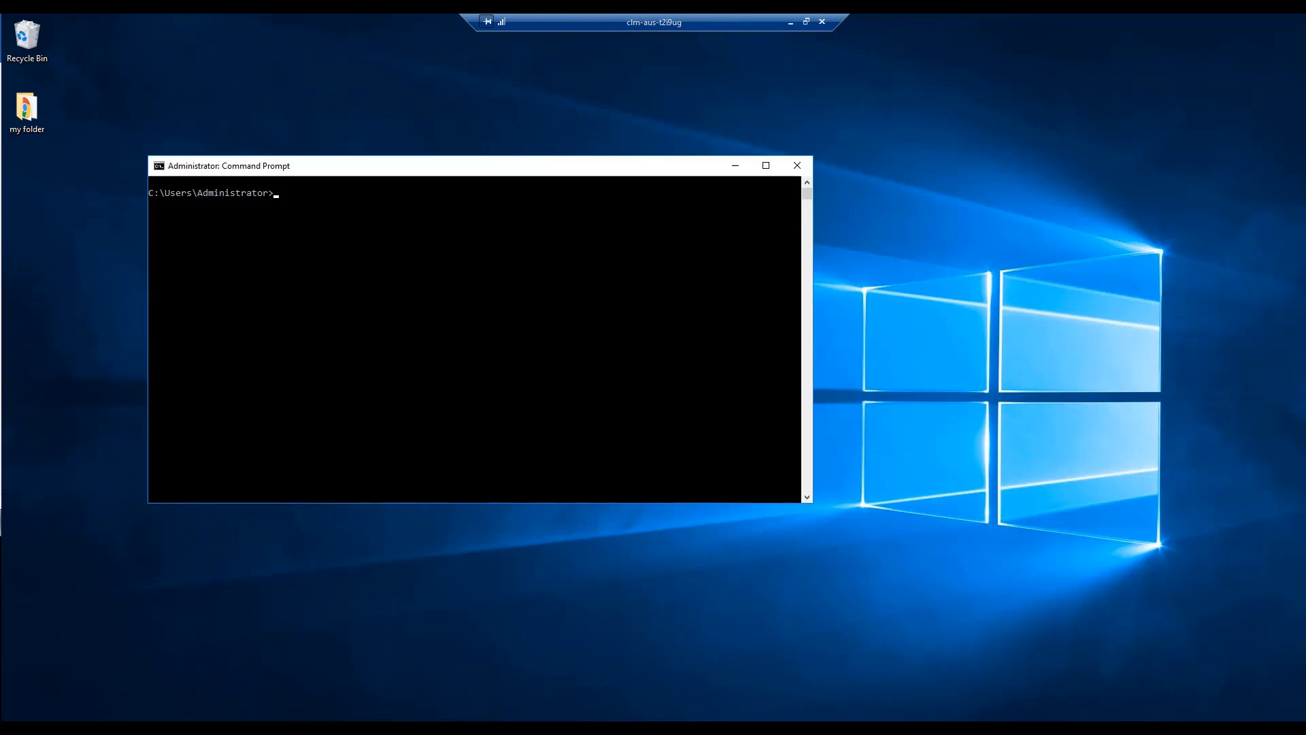
mouse_move(268, 279)
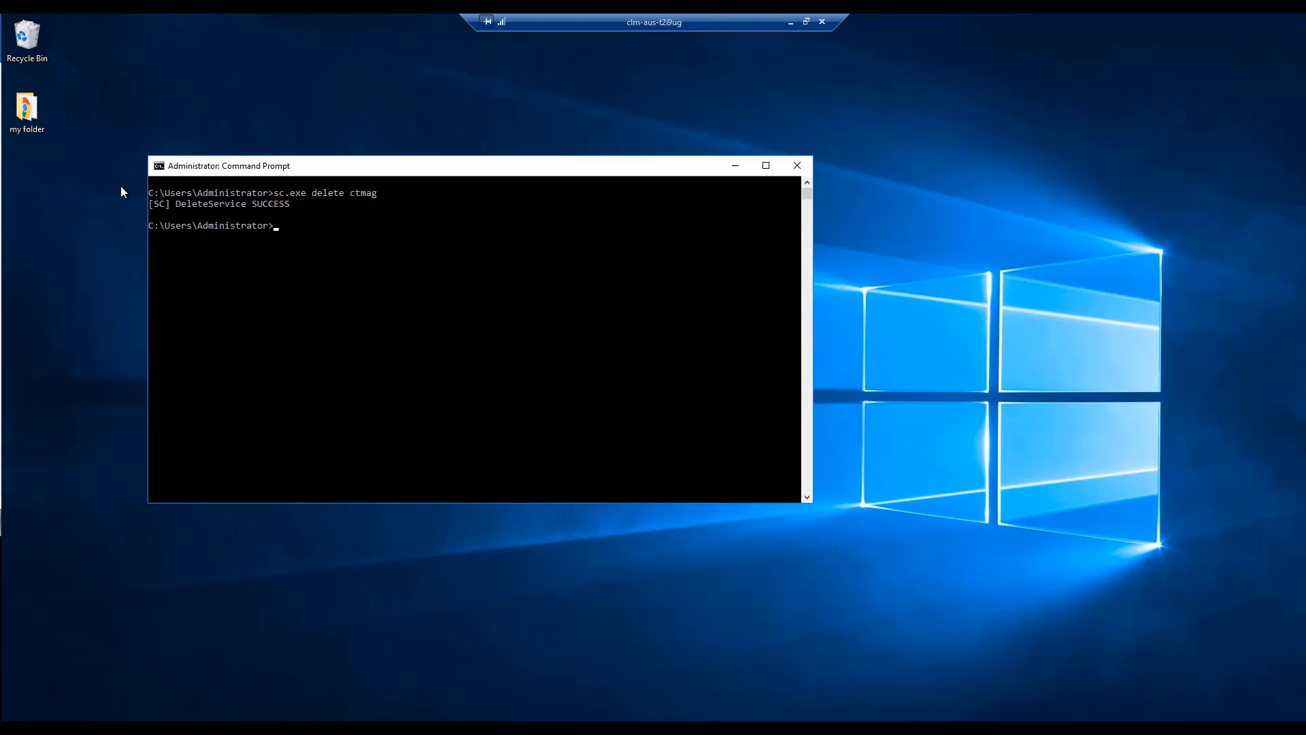
Enter 'sc.exe delete ctmfw_service' in the administrator Command Prompt.
type("sc.exe delete ctmfw_service")
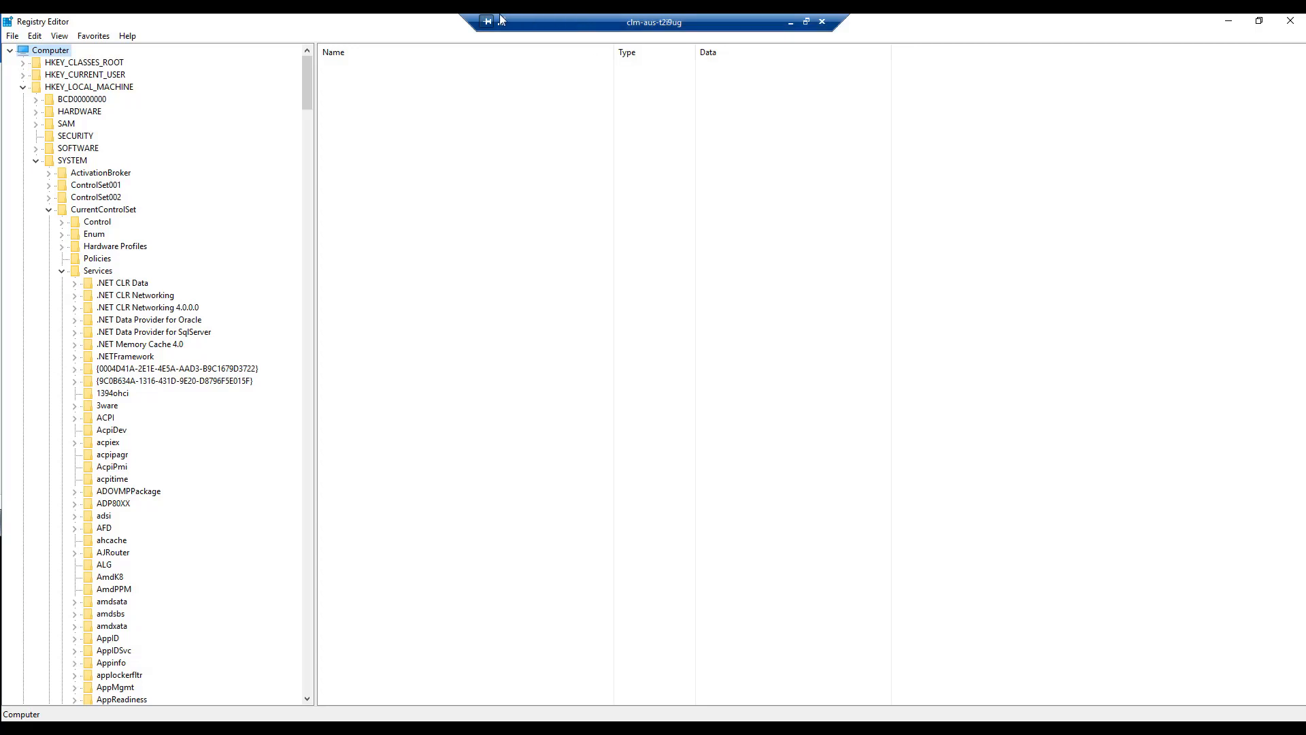
Export the full registry via File > Export as 'mybackup2' on the Desktop.
left_click(12, 36)
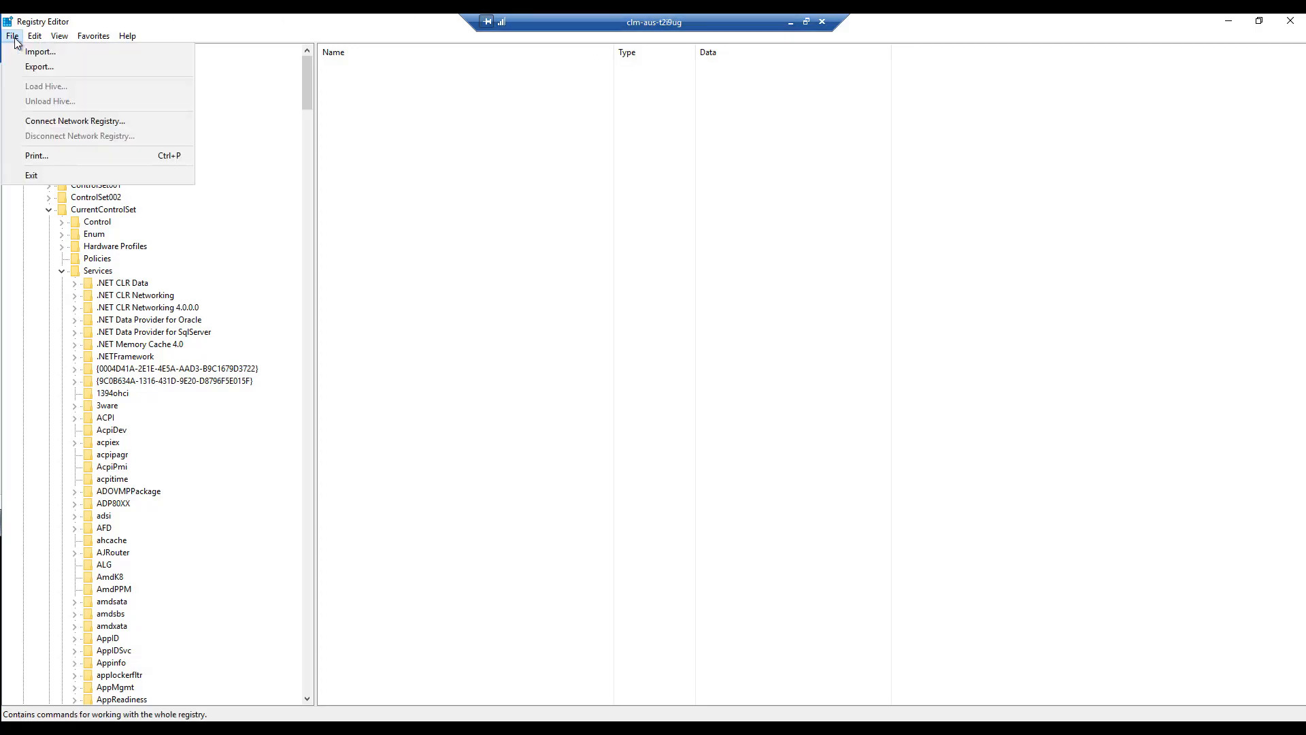
left_click(38, 67)
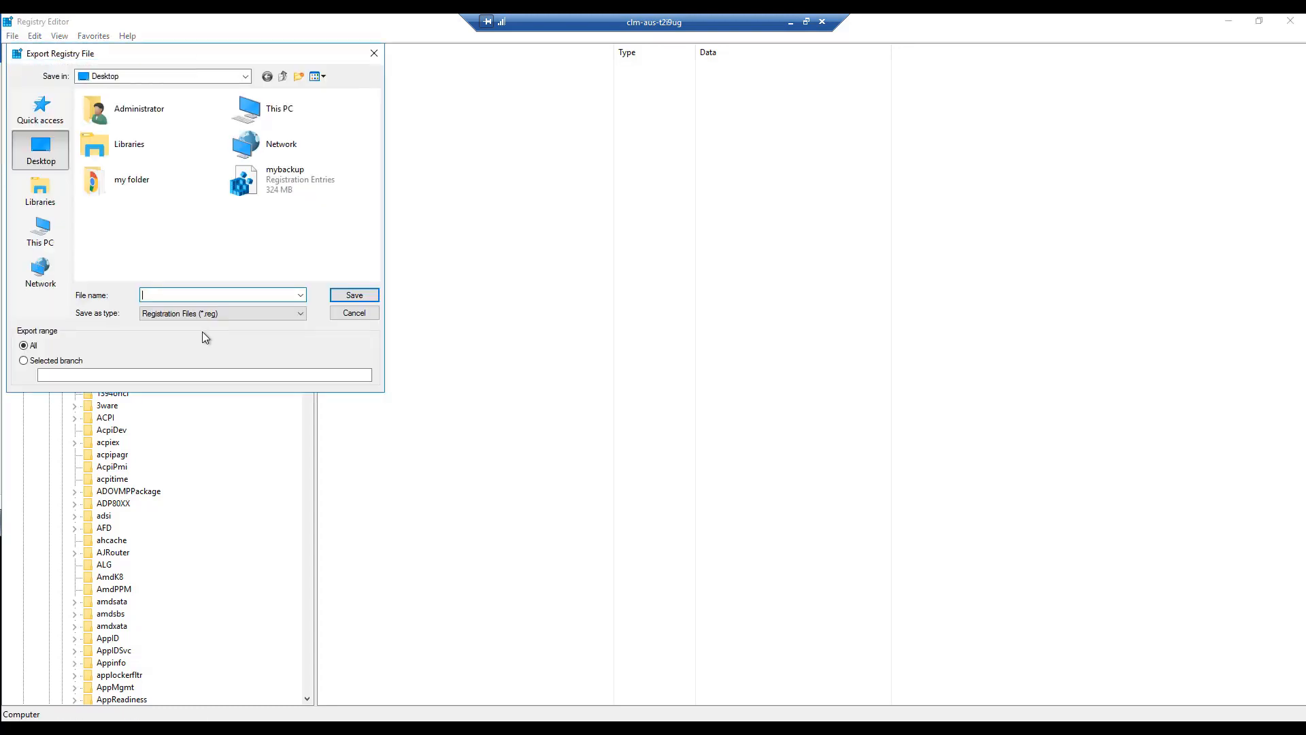
type("my")
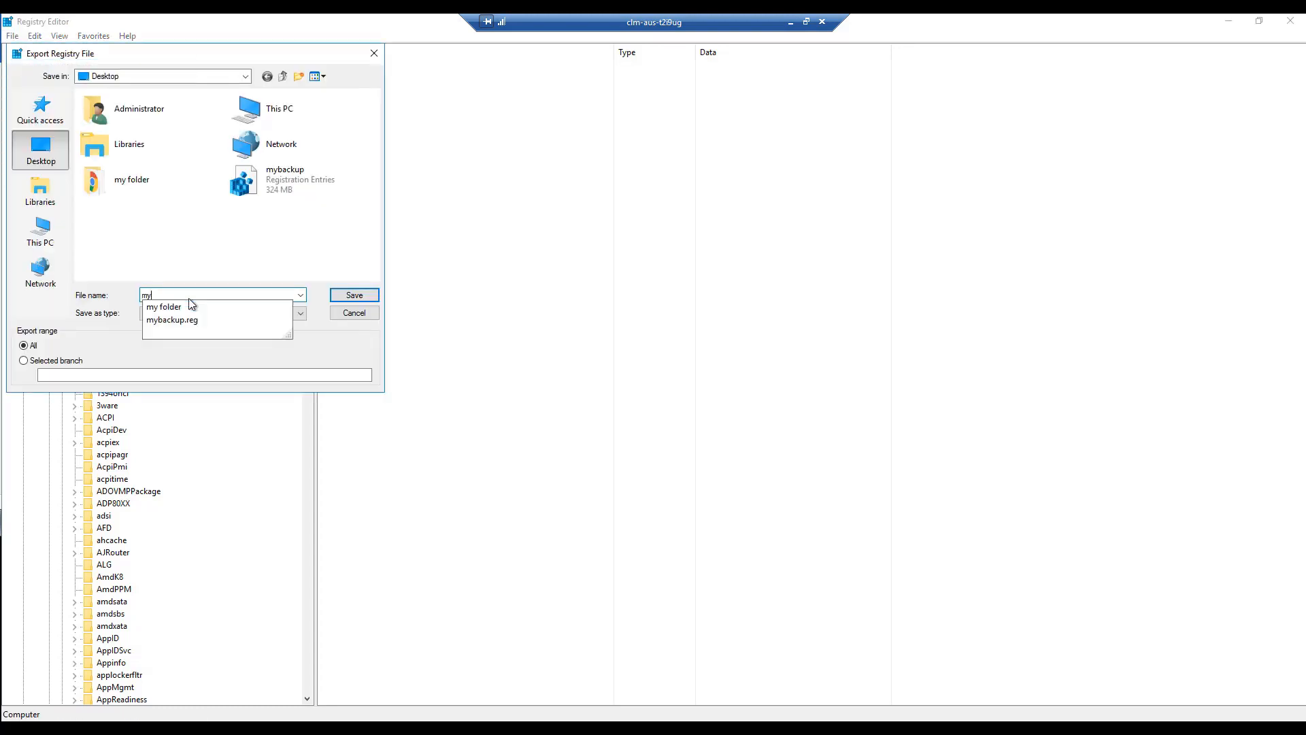
type("mybackup2")
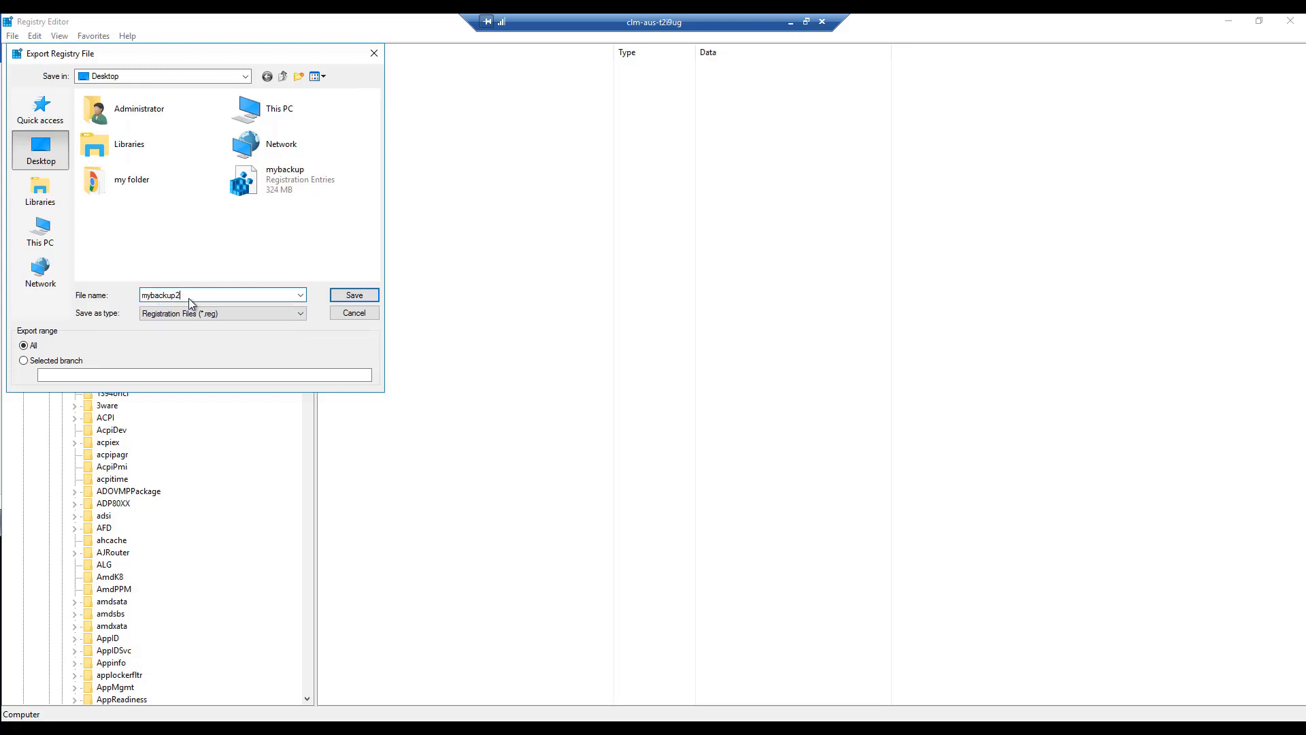
left_click(353, 294)
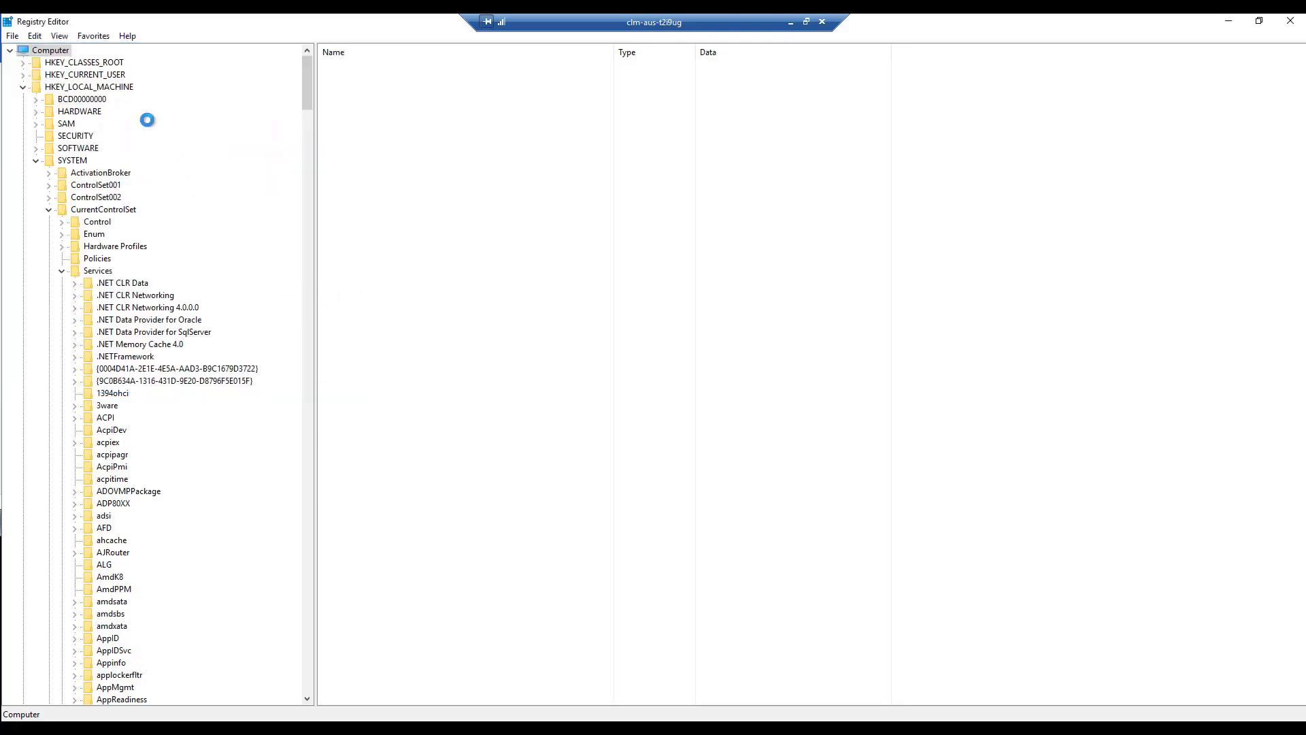
mouse_move(129, 170)
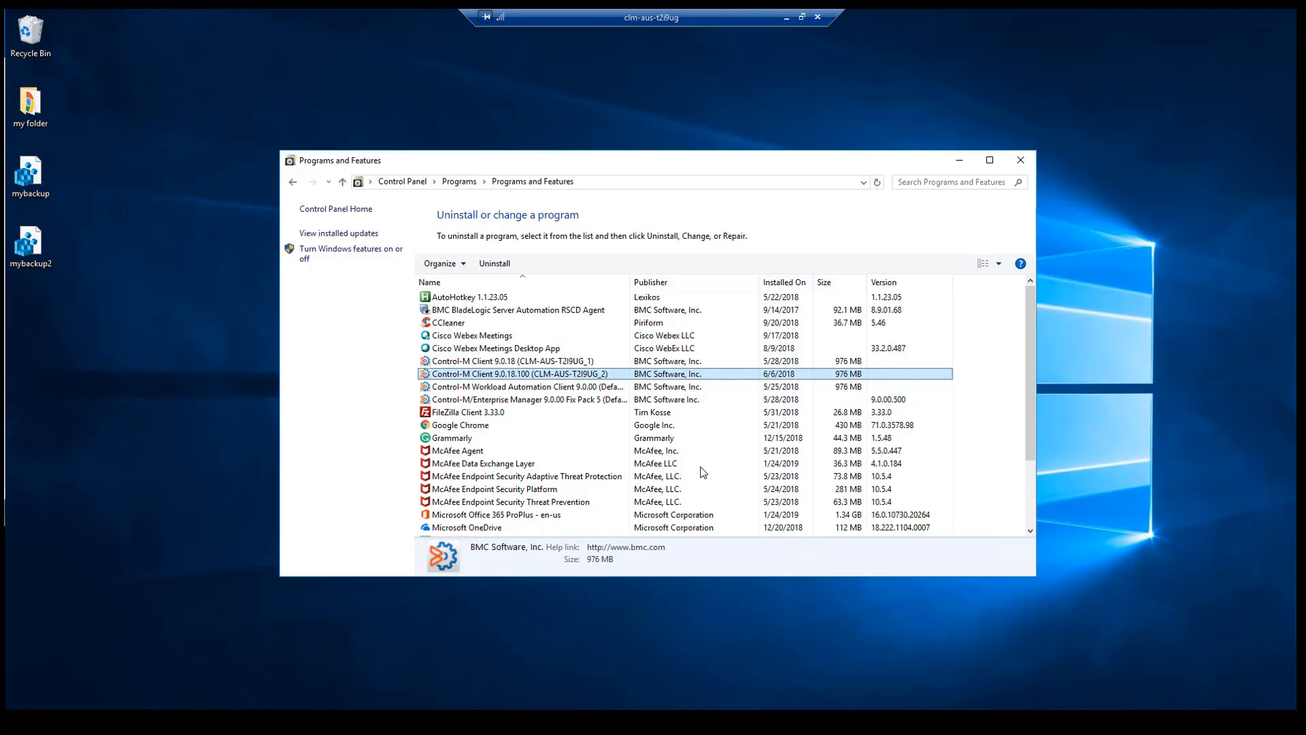
mouse_move(15, 229)
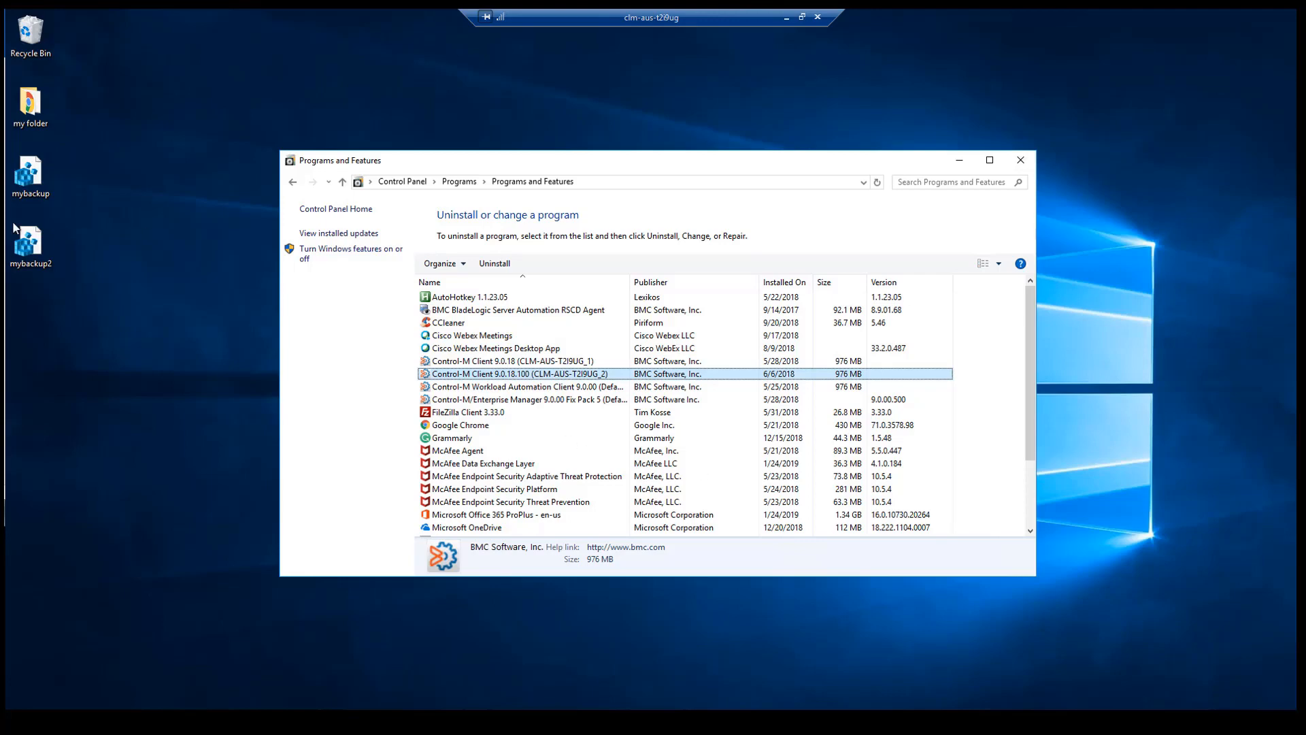